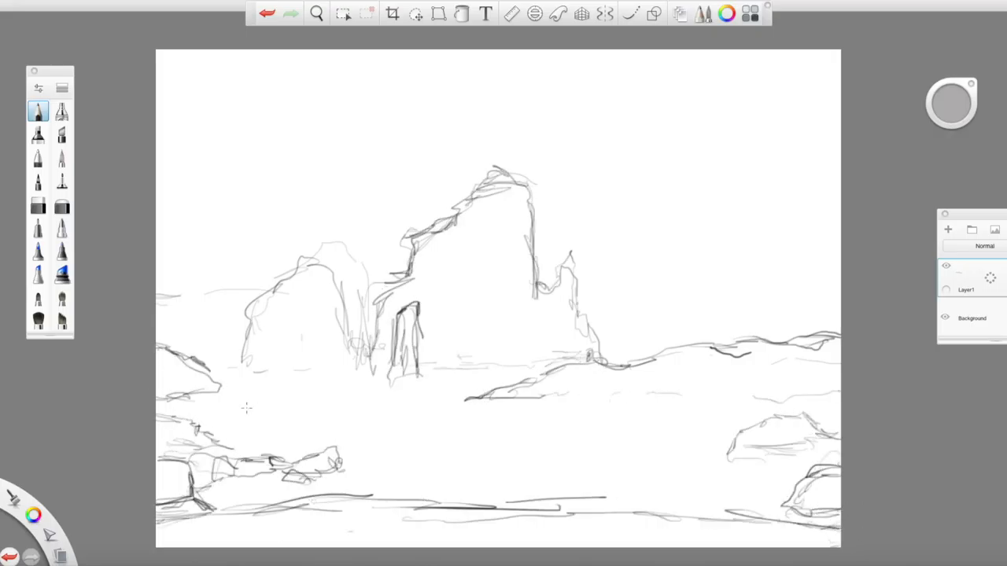
# - Ink bolder, darker outlines over the sketched rock formations with a pen brush
pyautogui.moveTo(157, 75); pyautogui.dragTo(260, 150)
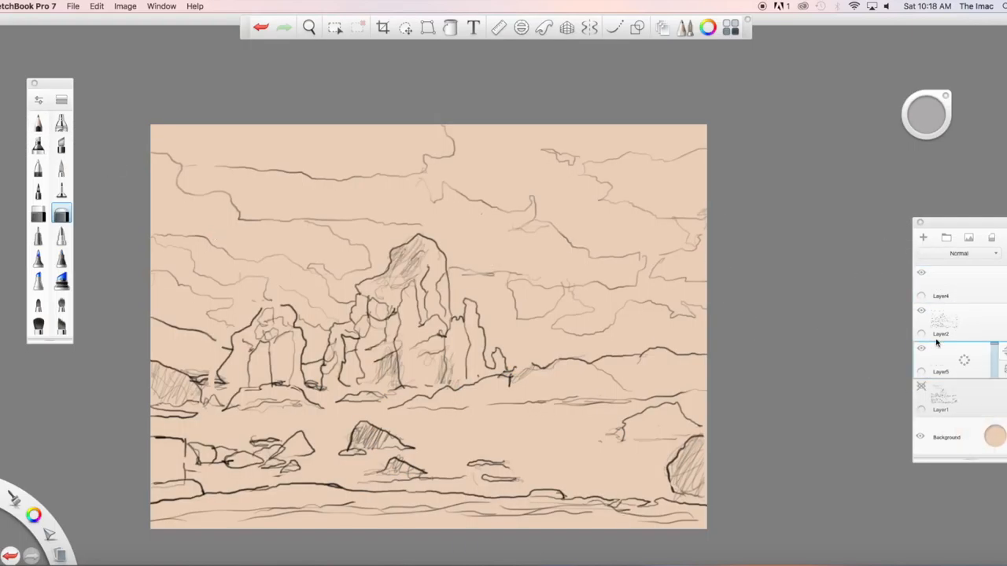
# - Pick a blue-grey from the colour puck for blocking in the clouds
pyautogui.click(160, 6)
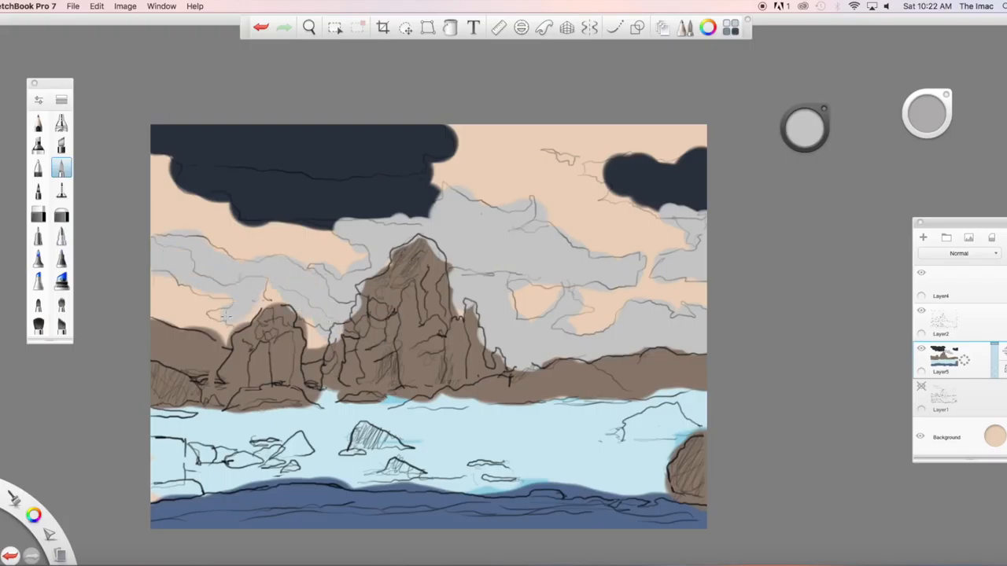
pyautogui.click(806, 127)
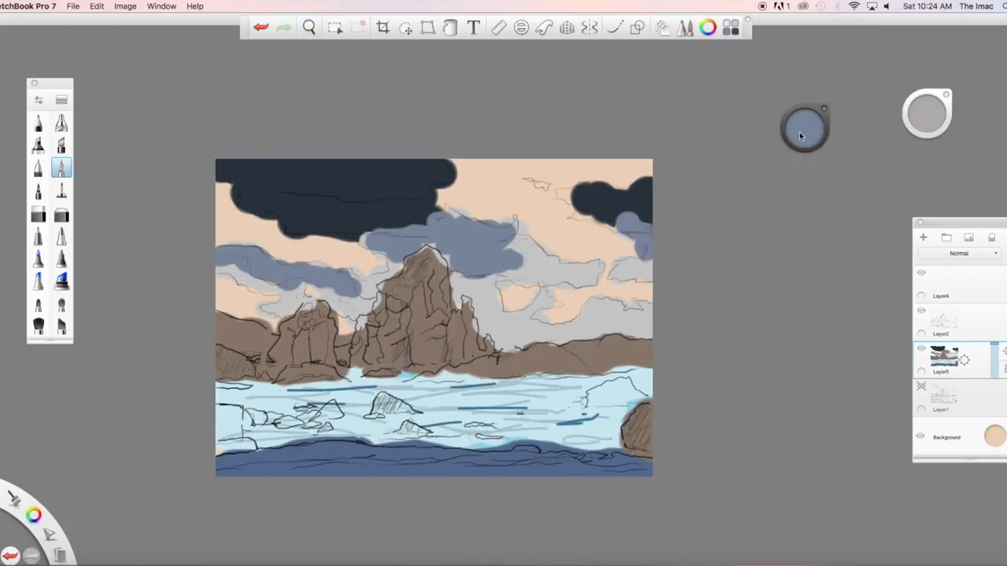
pyautogui.click(802, 131)
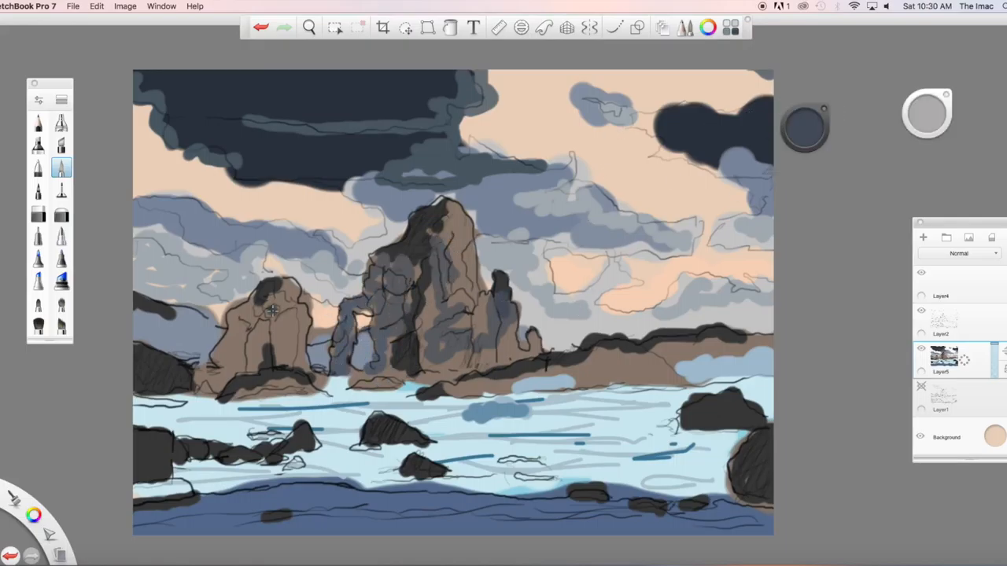
# - Shade the sea stacks dark and blend foam into the water around the rocks
pyautogui.moveTo(267, 314); pyautogui.dragTo(487, 354)
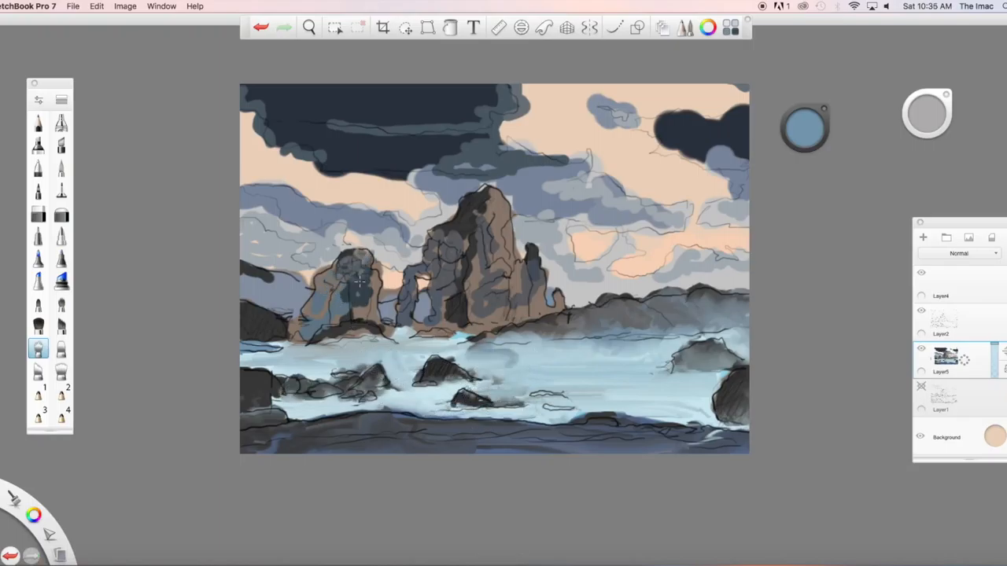
pyautogui.moveTo(346, 267); pyautogui.dragTo(385, 299)
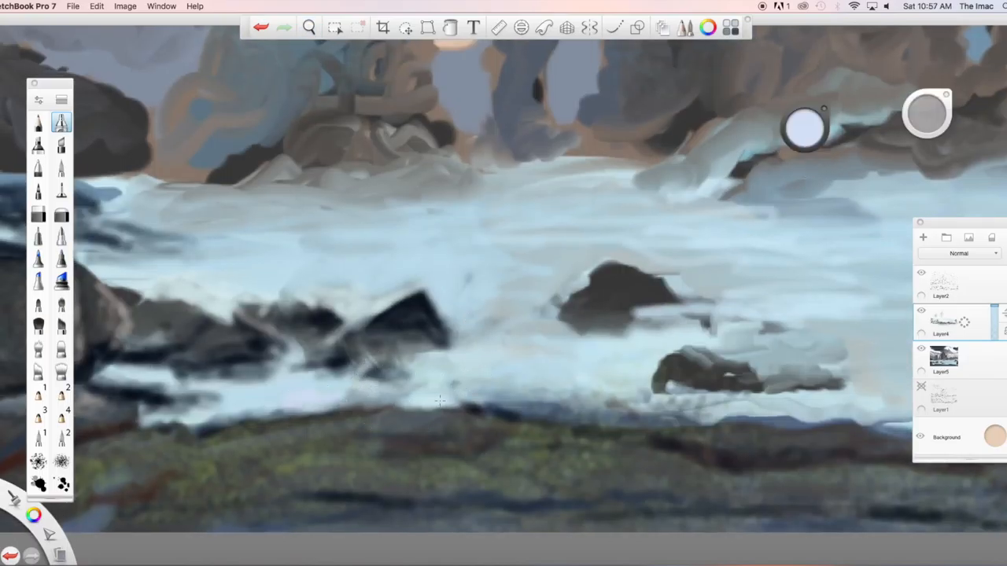
# - Change brushes and paint misty foam over the water beneath the sea stacks
pyautogui.click(306, 26)
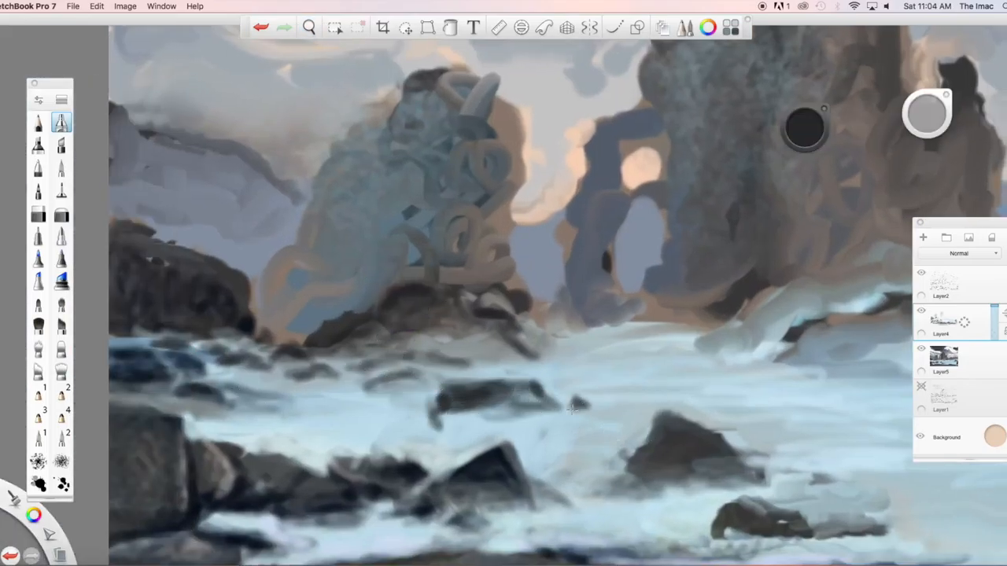
pyautogui.click(309, 27)
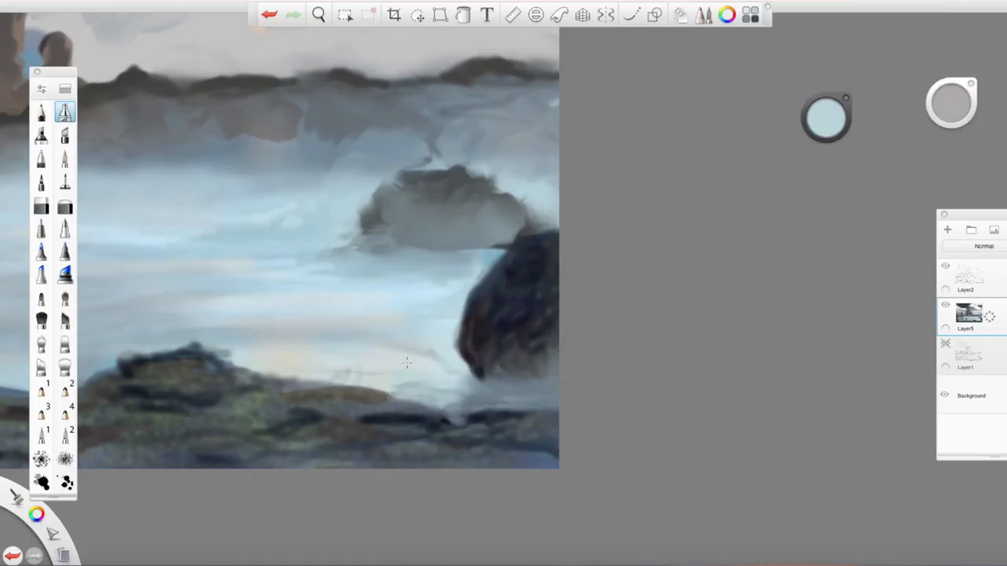
pyautogui.moveTo(407, 363); pyautogui.dragTo(353, 391)
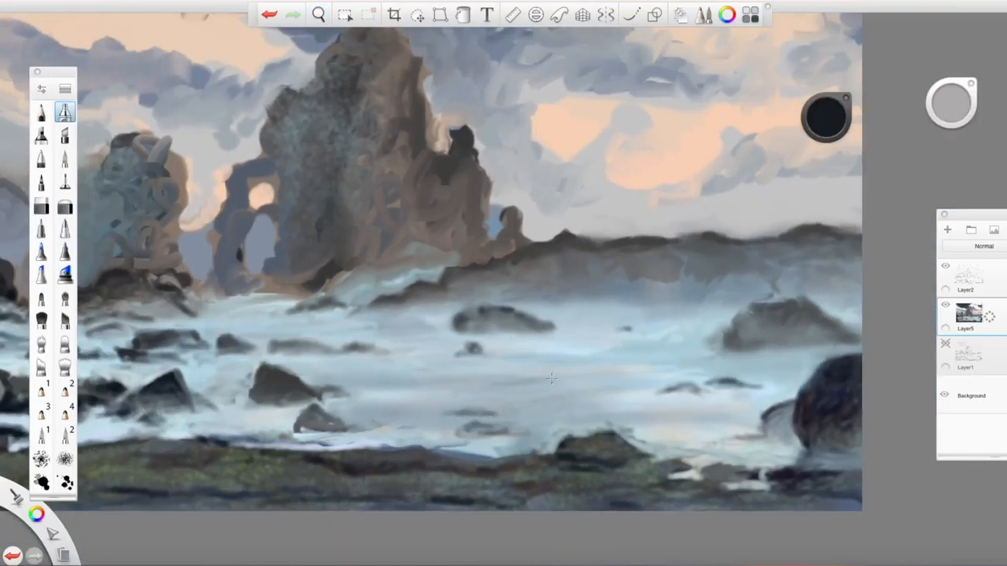
# - Choose a soft paint brush for the pale blue foam and dark rock strokes
pyautogui.click(319, 14)
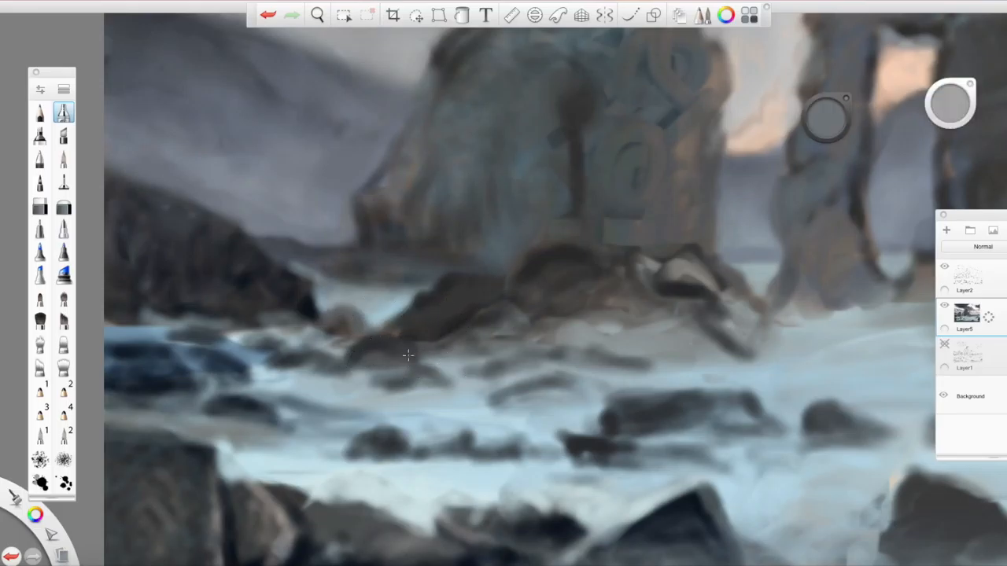
# - Select the airbrush for painting dark grey clouds over the peach sky
pyautogui.click(318, 15)
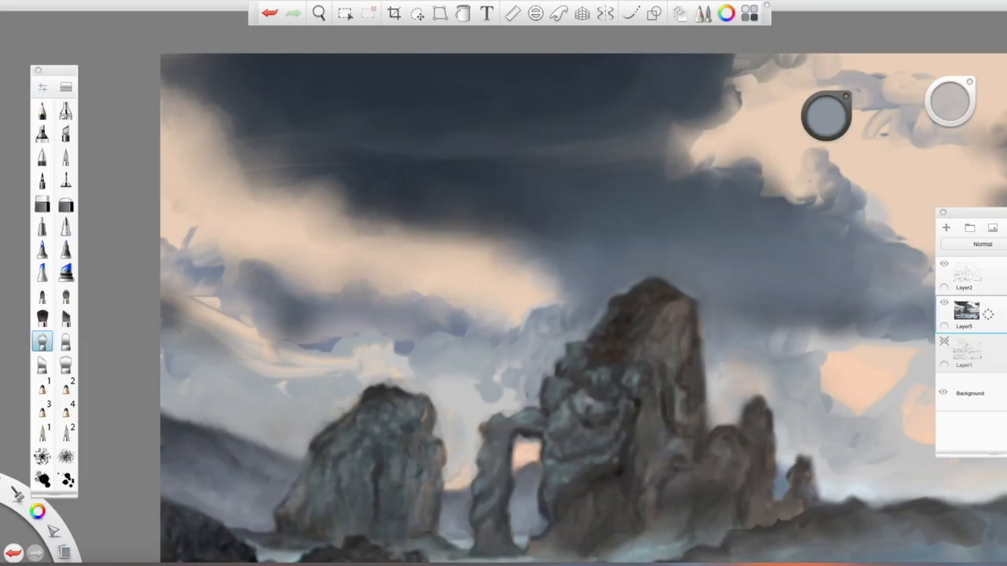
# - Switch to a small brush for arch highlights and yellow-green moss dabs
pyautogui.click(321, 12)
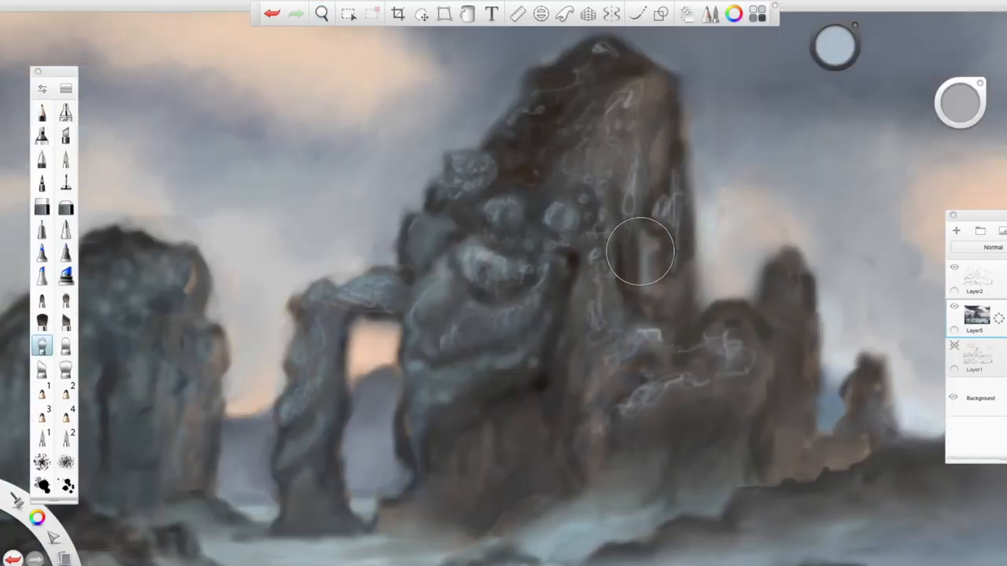
pyautogui.click(322, 14)
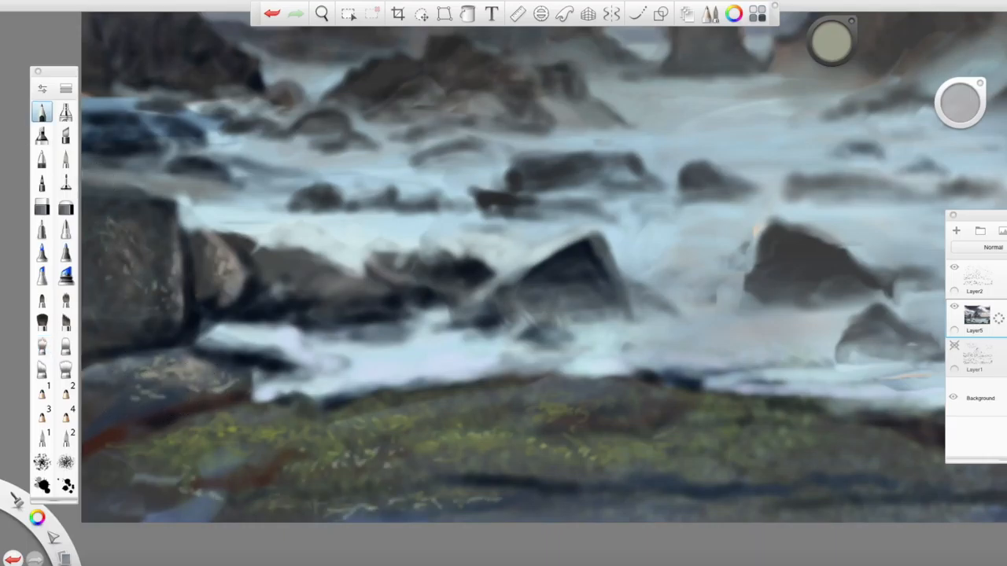
# - Make final brush refinements, then zoom to fit the whole seascape on screen
pyautogui.click(322, 14)
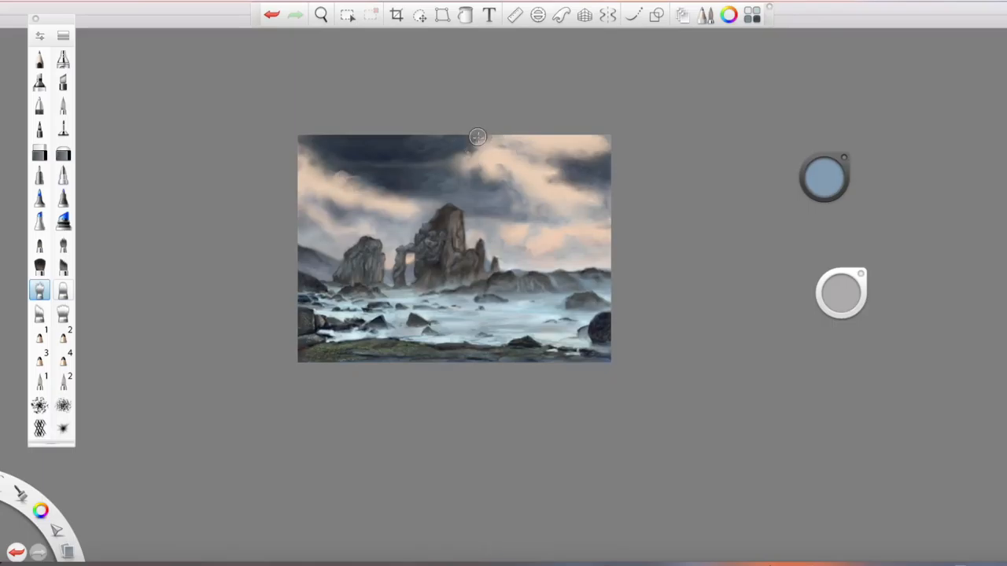
pyautogui.click(322, 14)
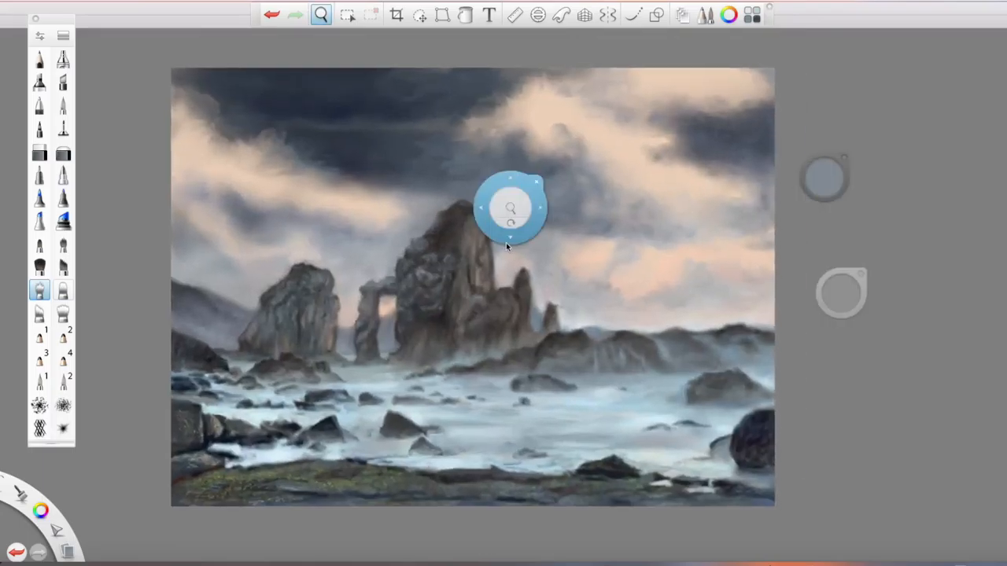
pyautogui.click(509, 206)
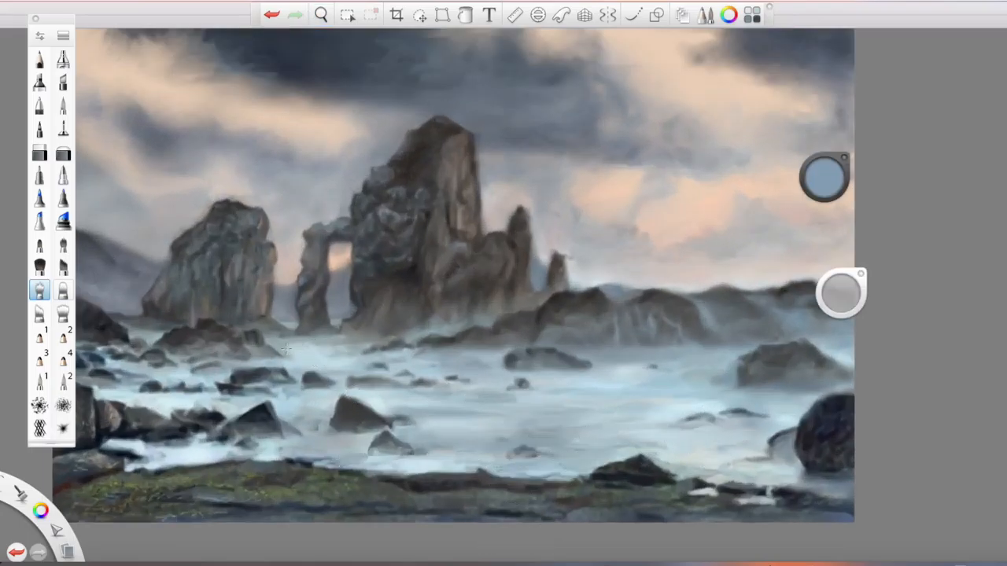